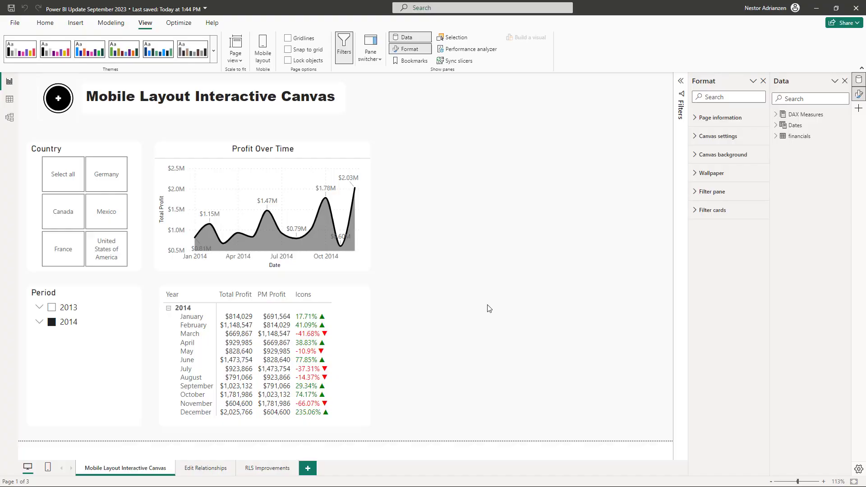
mouse_move(489, 313)
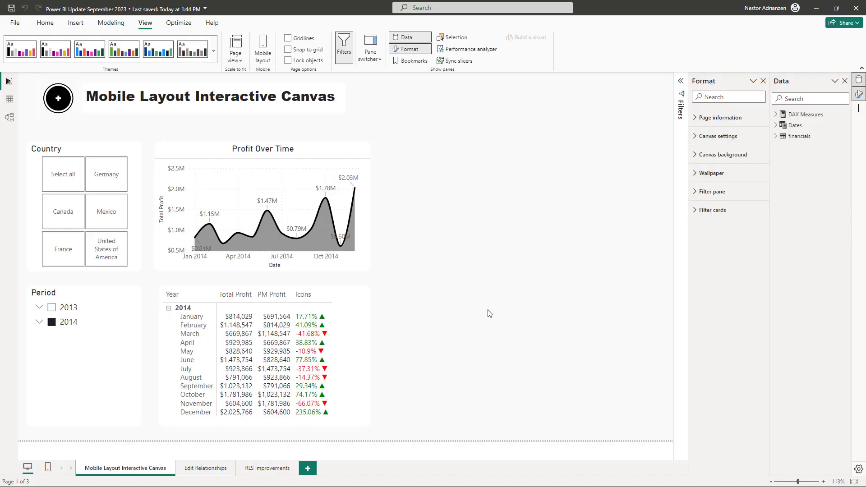
mouse_move(45, 467)
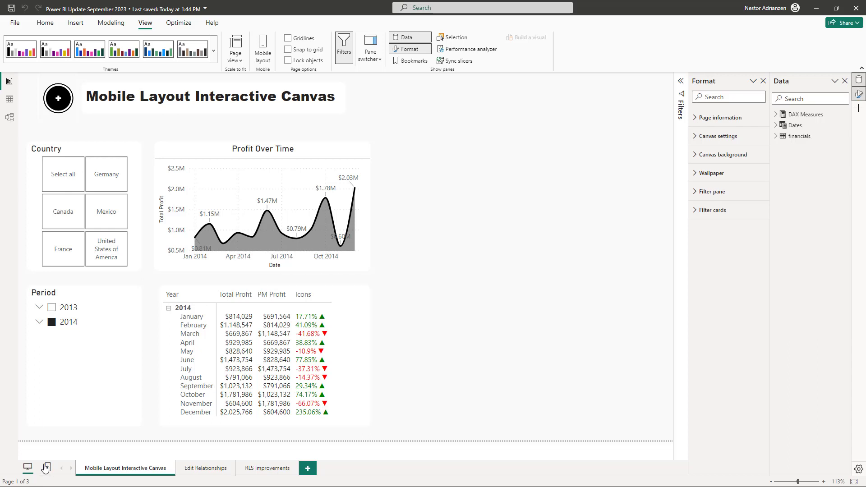
mouse_move(28, 468)
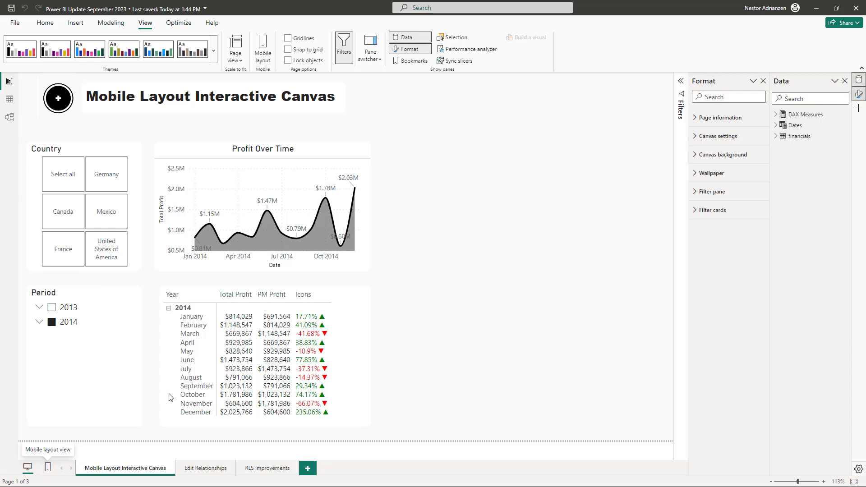
mouse_move(436, 315)
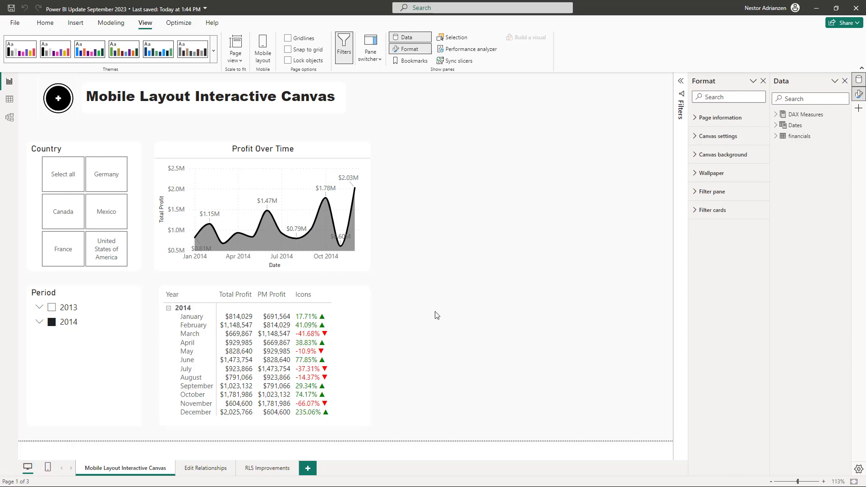
mouse_move(45, 467)
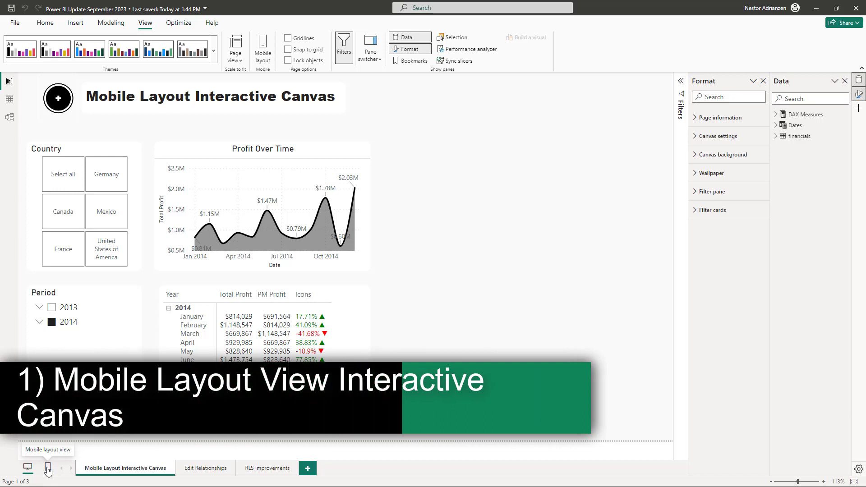
- Show the phone layout filtered to France and Mexico with period 2013
left_click(46, 467)
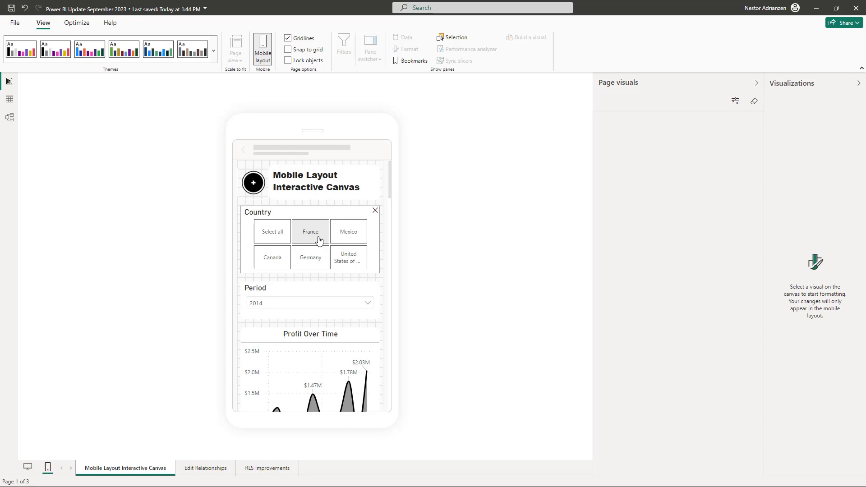
left_click(310, 232)
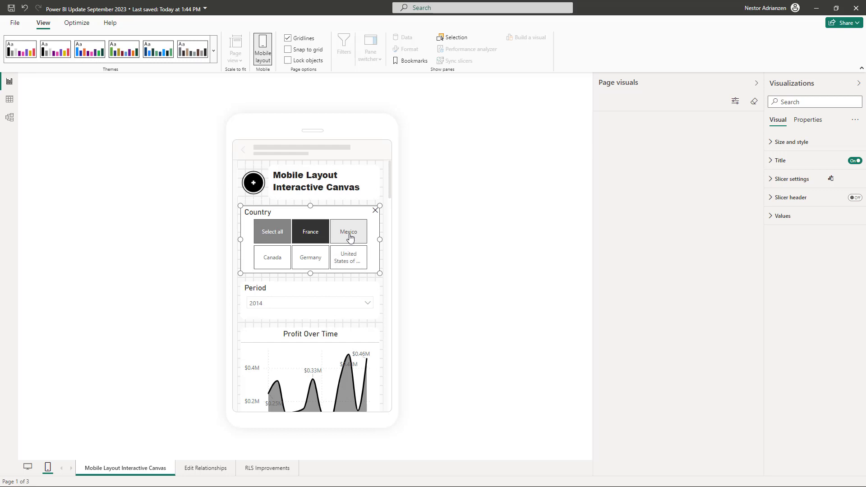
scroll("down", 3)
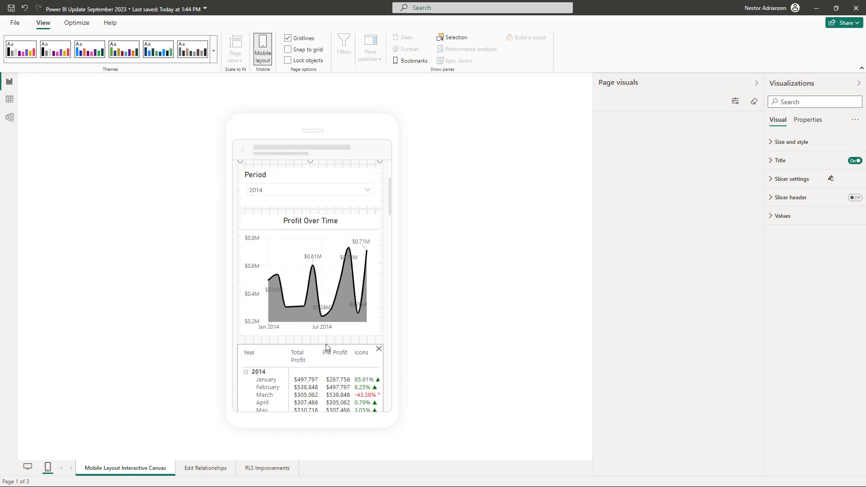
scroll("down", 3)
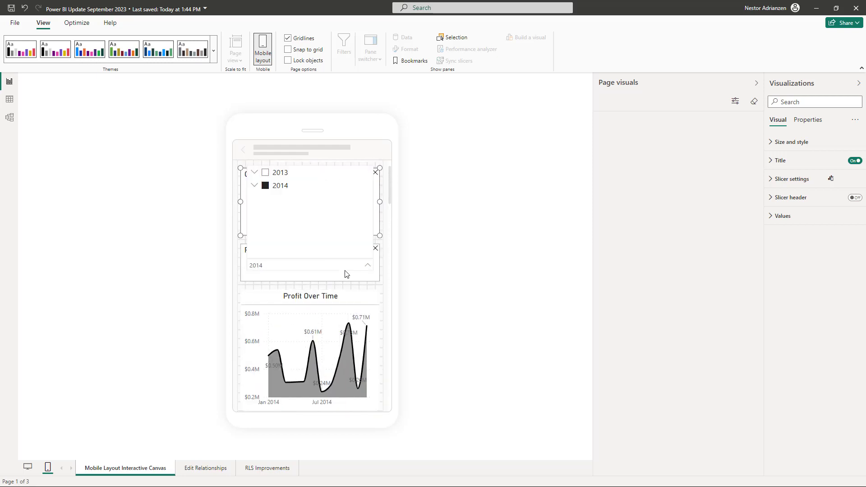
left_click(264, 172)
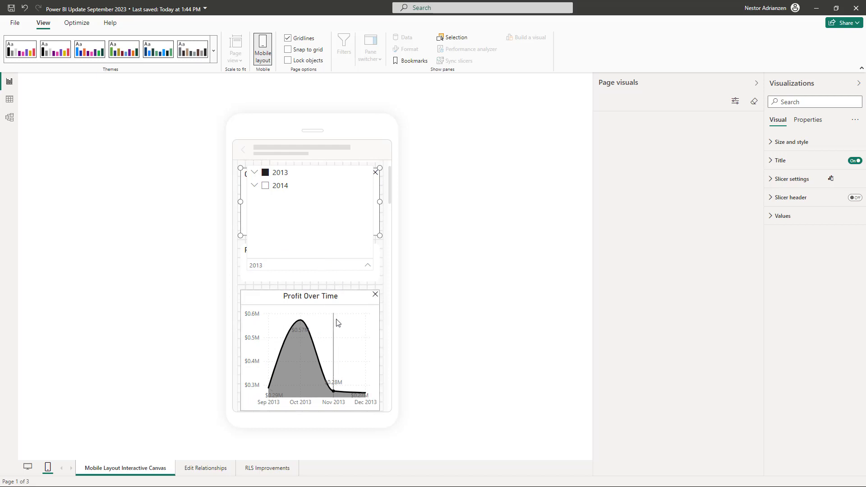
scroll("down", 3)
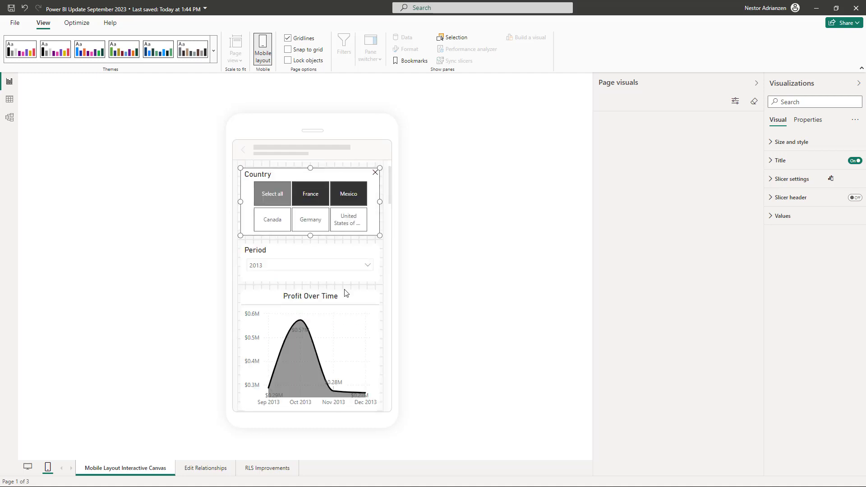
mouse_move(202, 458)
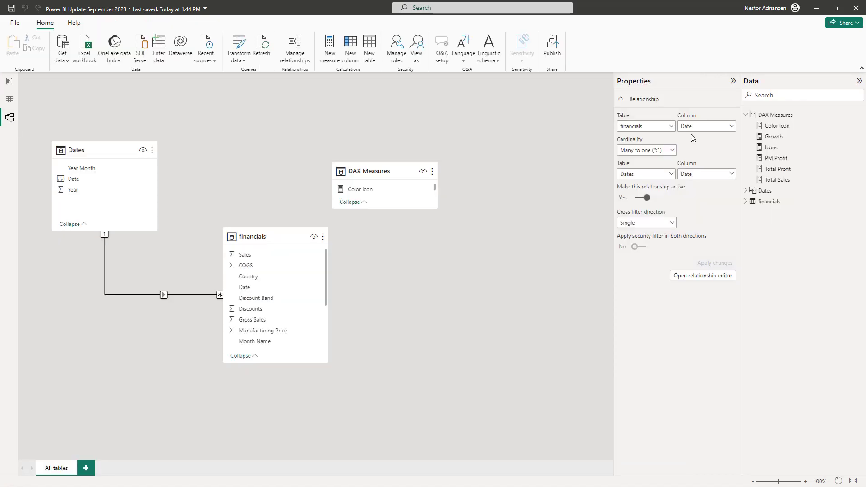
mouse_move(655, 89)
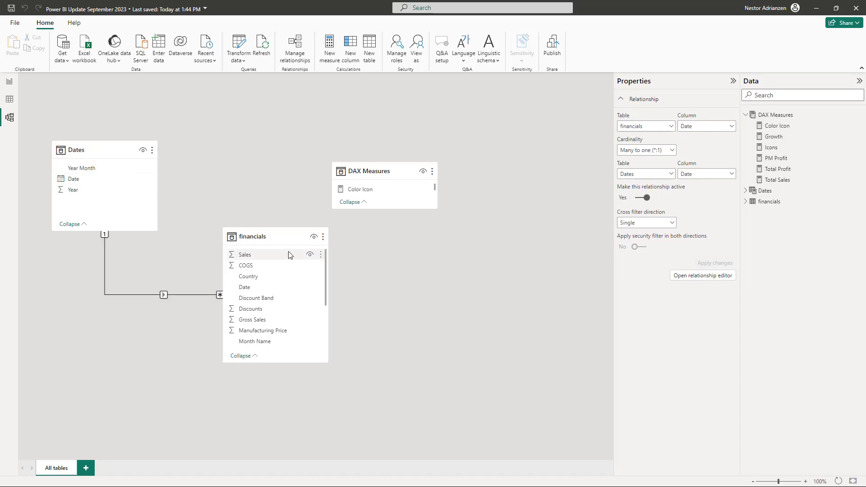
mouse_move(670, 129)
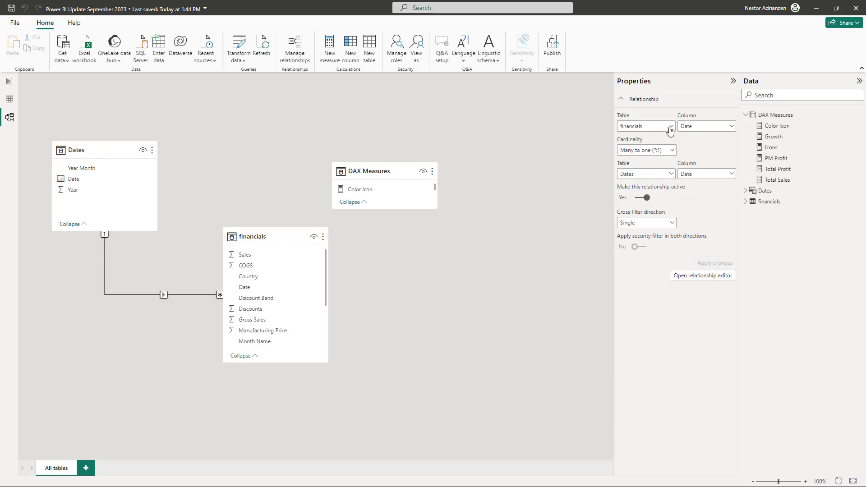
mouse_move(724, 136)
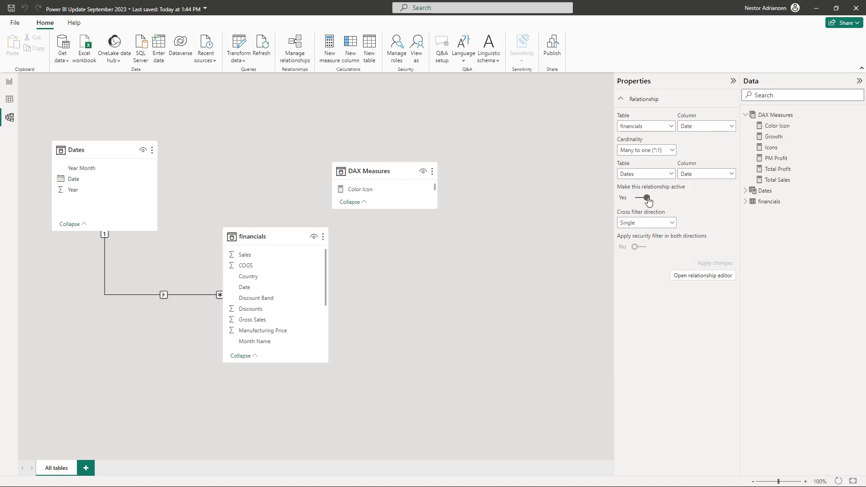
left_click(640, 198)
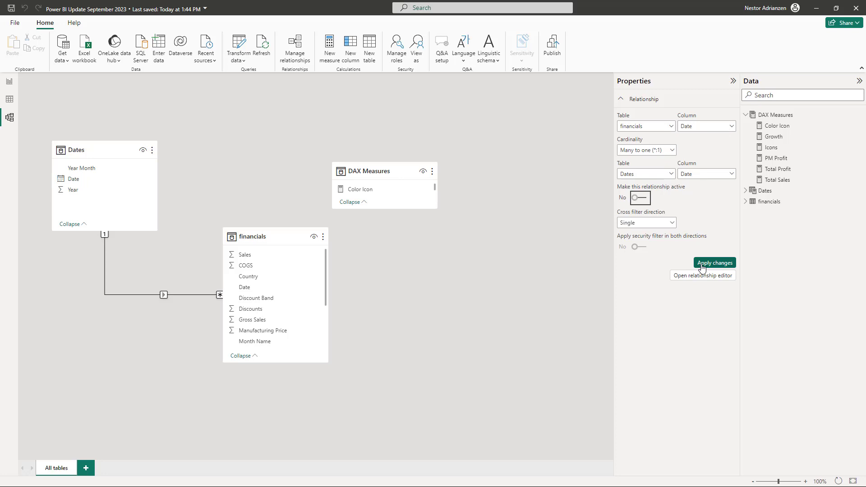
left_click(714, 262)
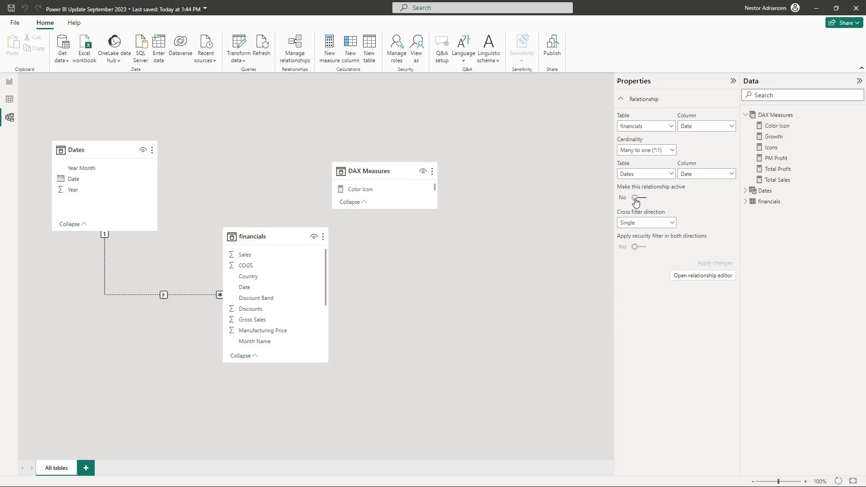
left_click(635, 197)
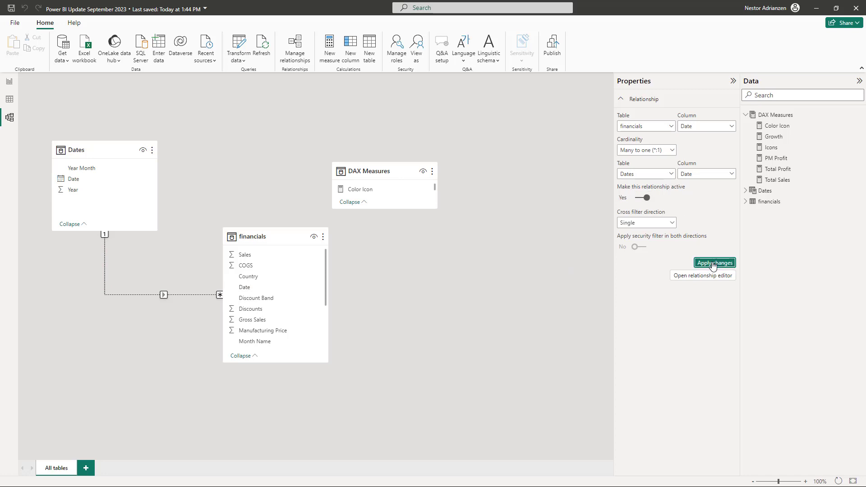
left_click(714, 262)
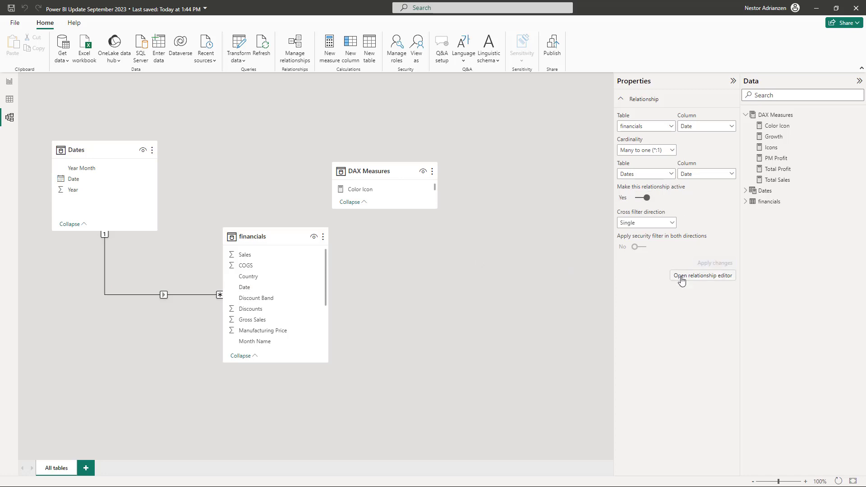
mouse_move(702, 281)
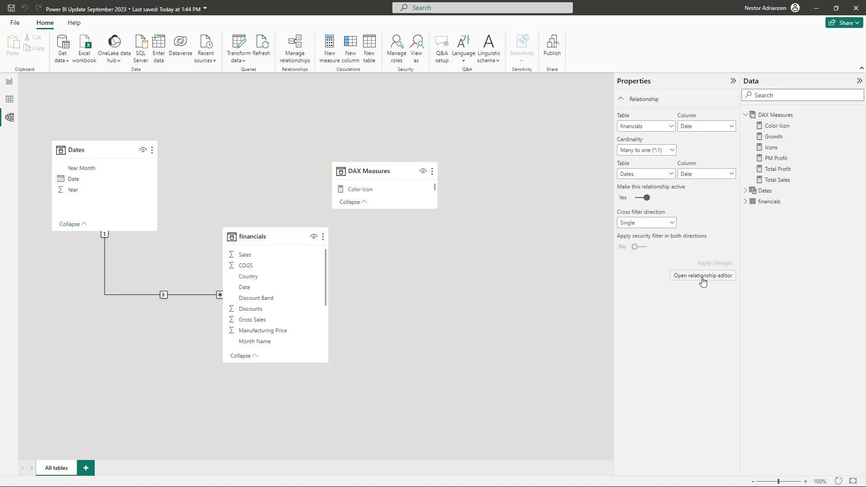
left_click(702, 275)
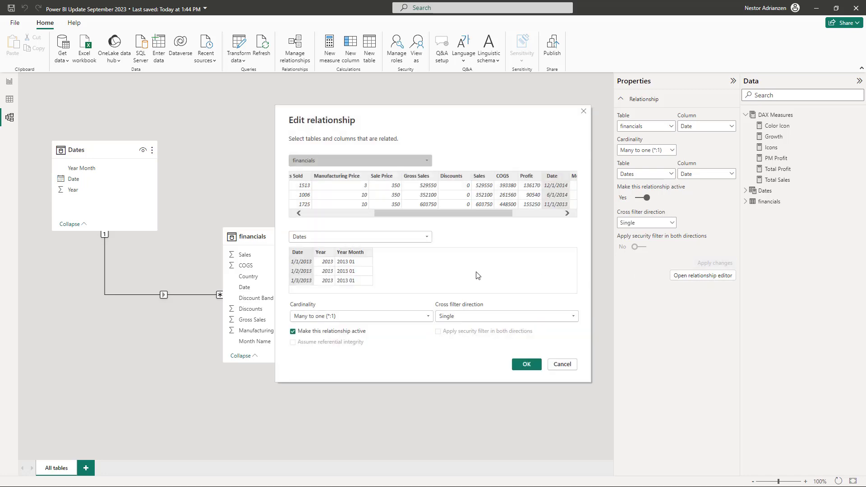
mouse_move(474, 248)
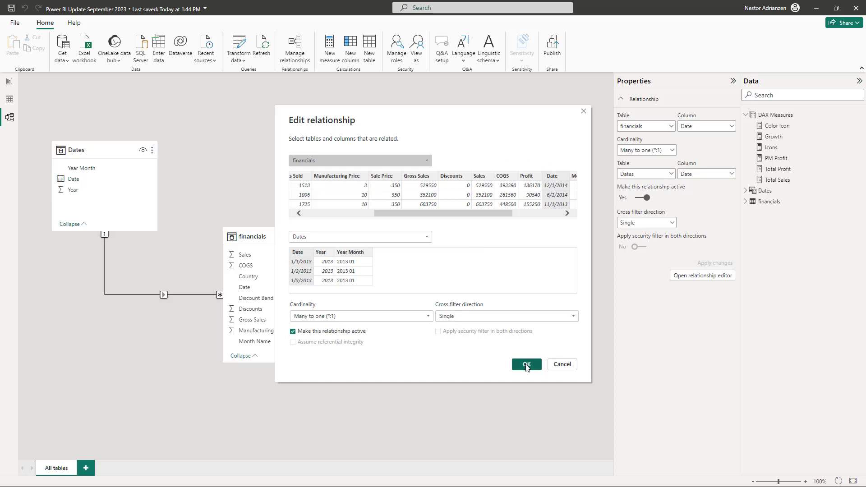
left_click(525, 364)
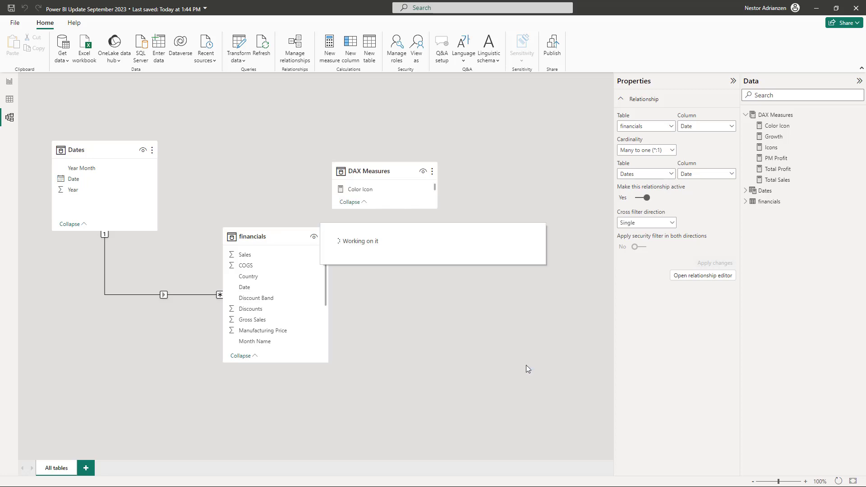
mouse_move(9, 83)
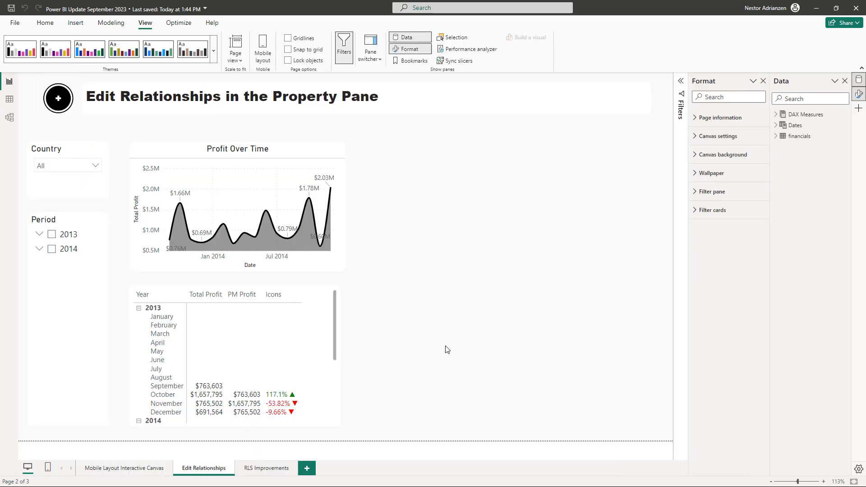
mouse_move(433, 370)
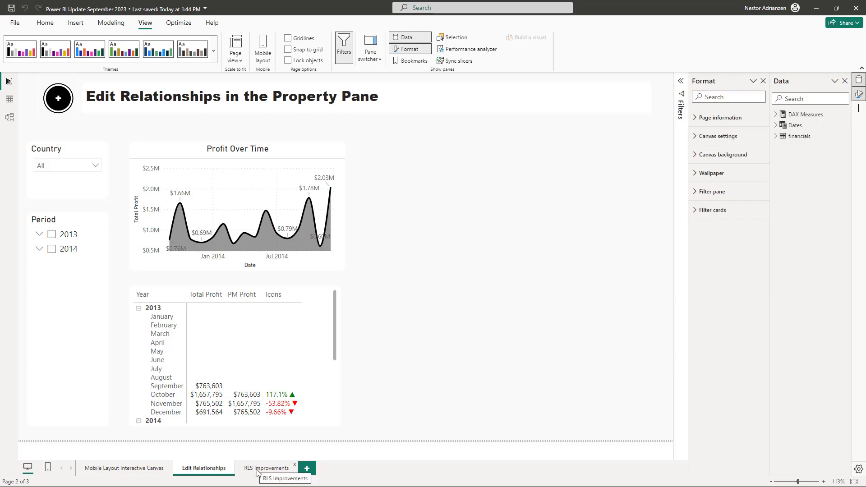
- Go to the RLS Improvements page with the Modeling ribbon showing
left_click(265, 468)
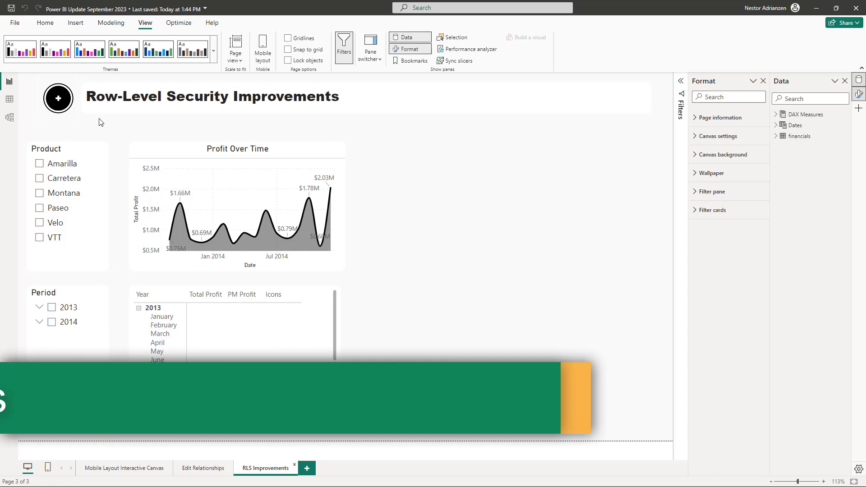
left_click(110, 23)
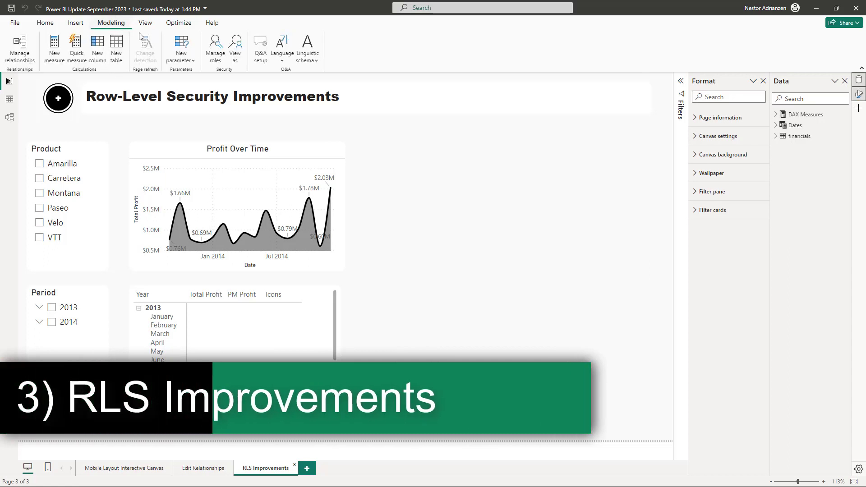
- Review the Europe and North America role country filters, then close role management
left_click(215, 45)
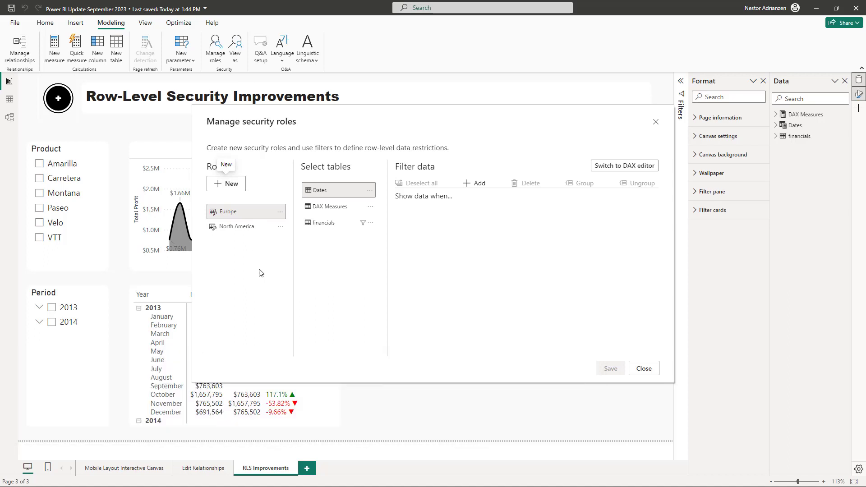
left_click(236, 226)
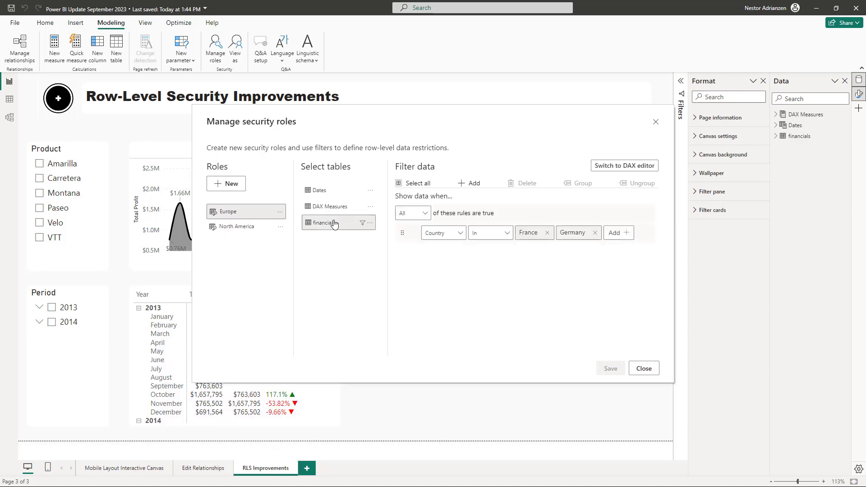
left_click(236, 226)
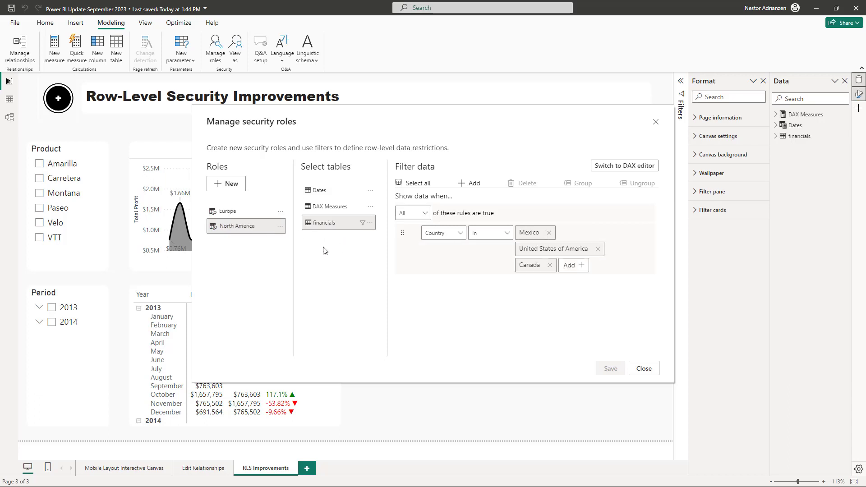
mouse_move(566, 316)
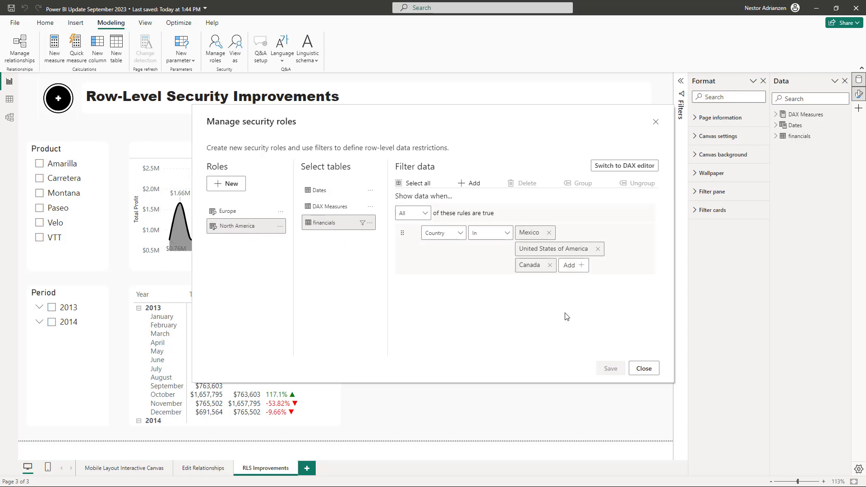
left_click(643, 367)
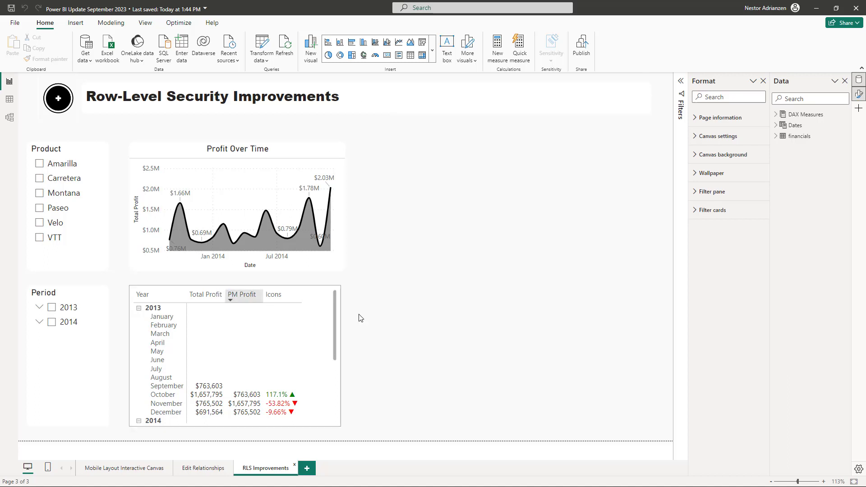
mouse_move(581, 46)
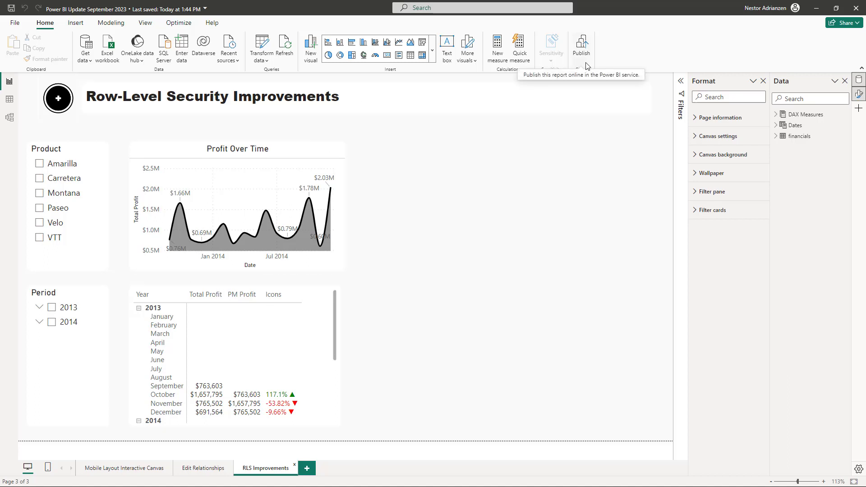
- Publish the report from the Home ribbon to the Power BI service
left_click(581, 43)
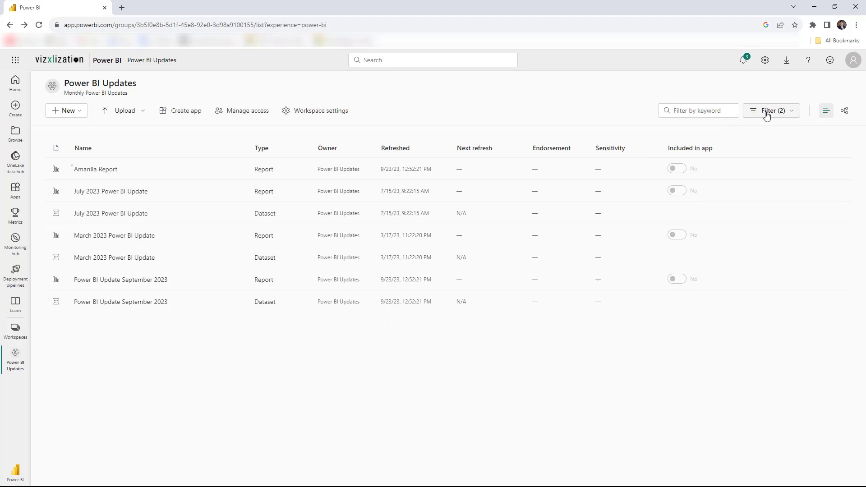
- Filter the workspace to datasets and open Security for the September 2023 dataset
left_click(700, 155)
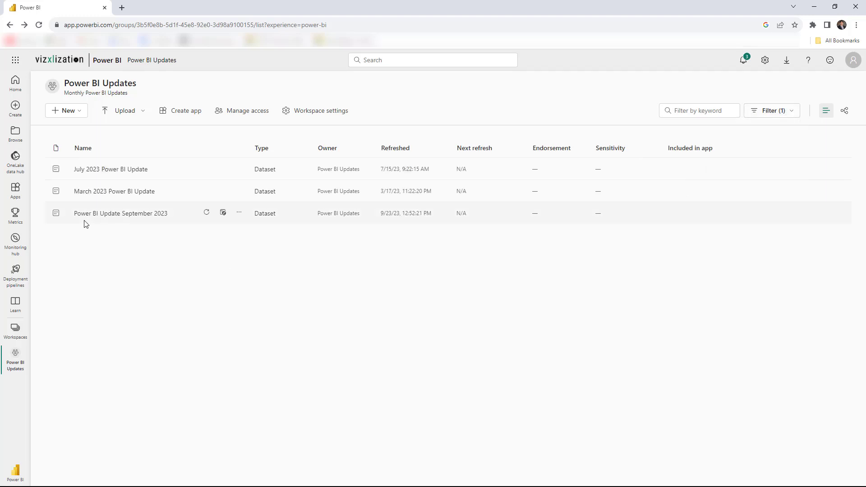
mouse_move(164, 221)
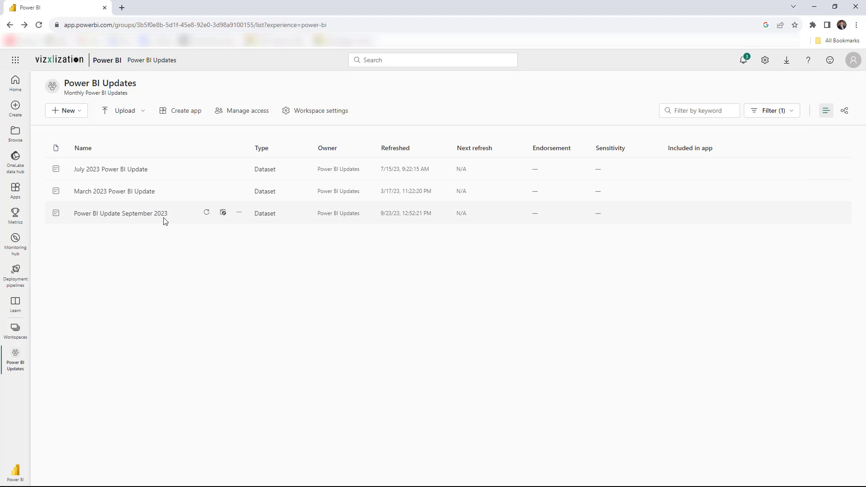
left_click(238, 212)
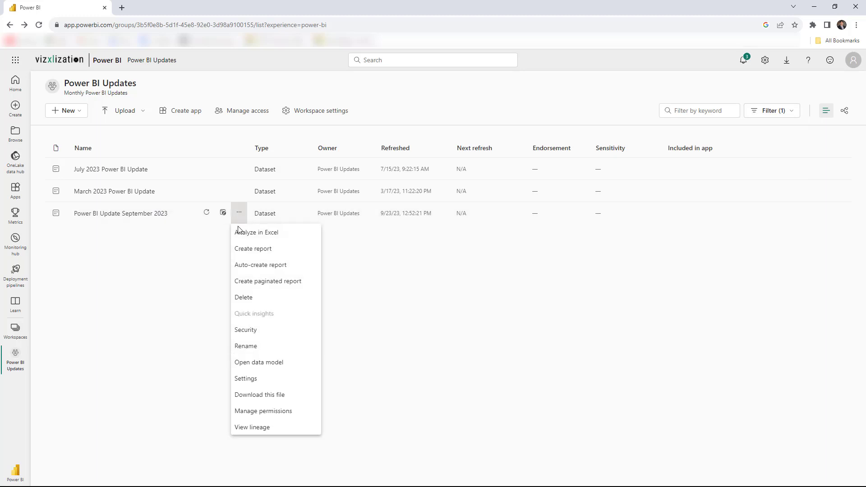
left_click(246, 329)
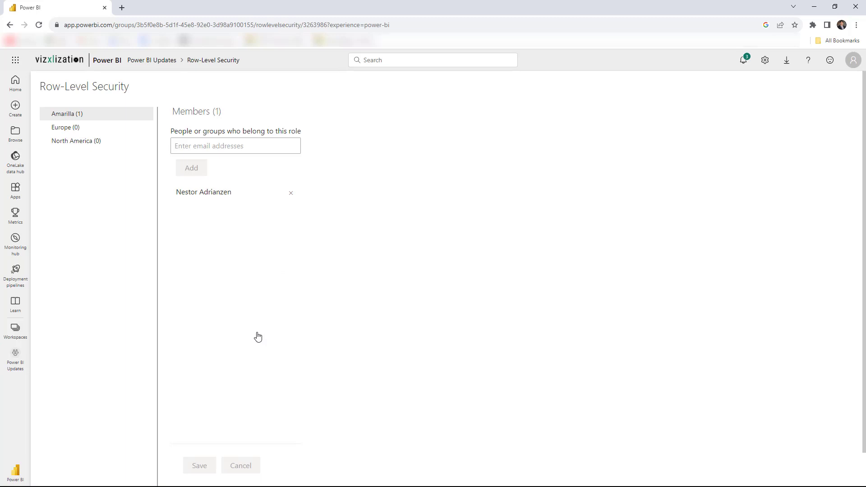
mouse_move(67, 135)
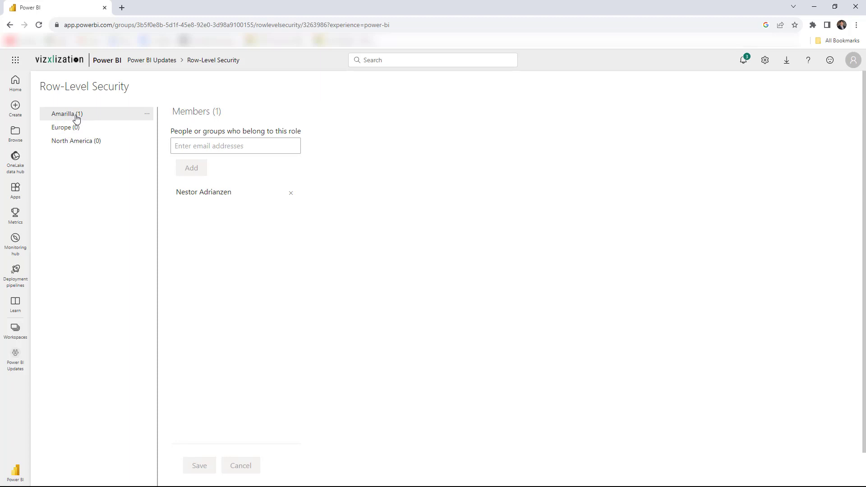
mouse_move(114, 194)
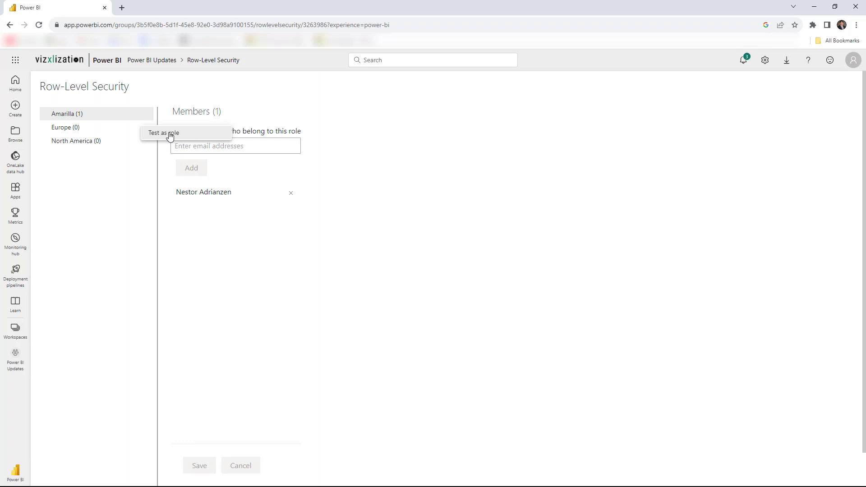
- Test the dataset as the Amarilla role
left_click(164, 133)
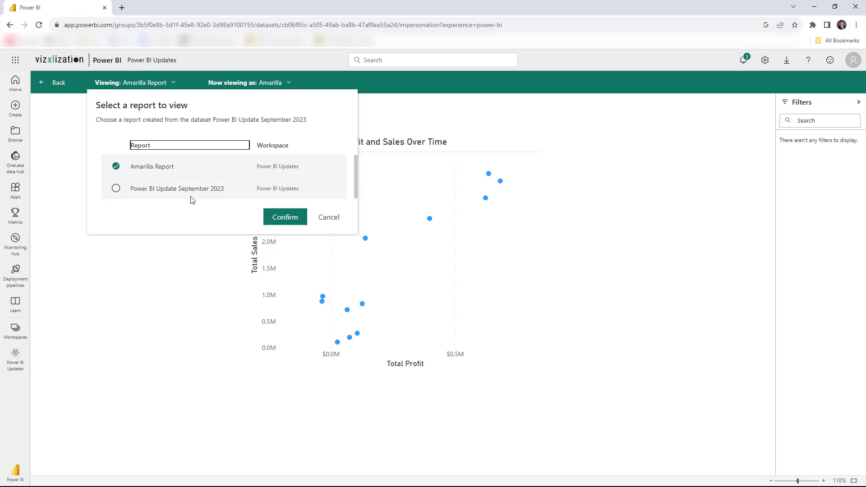
mouse_move(116, 189)
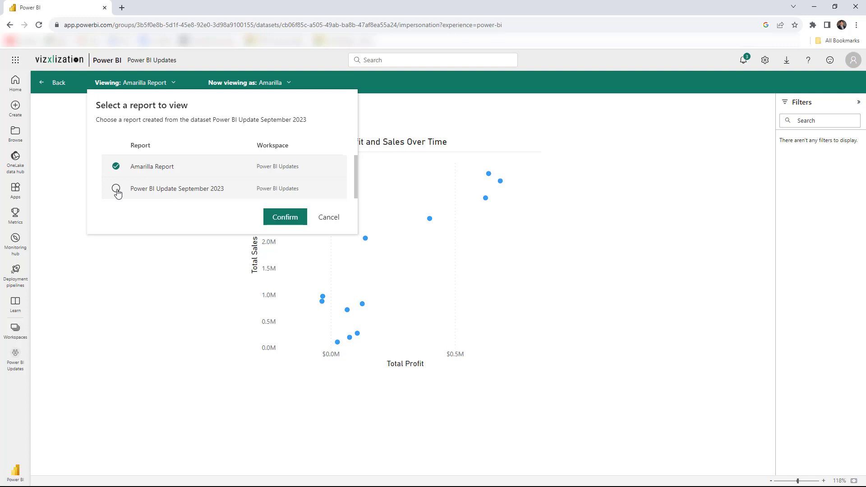
- As Amarilla, browse the September 2023 report's Edit Relationships and RLS Improvements pages
left_click(285, 217)
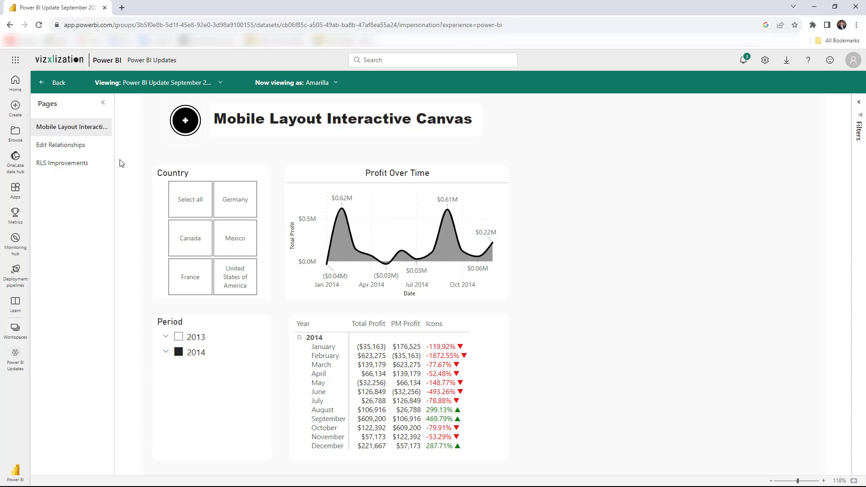
left_click(60, 145)
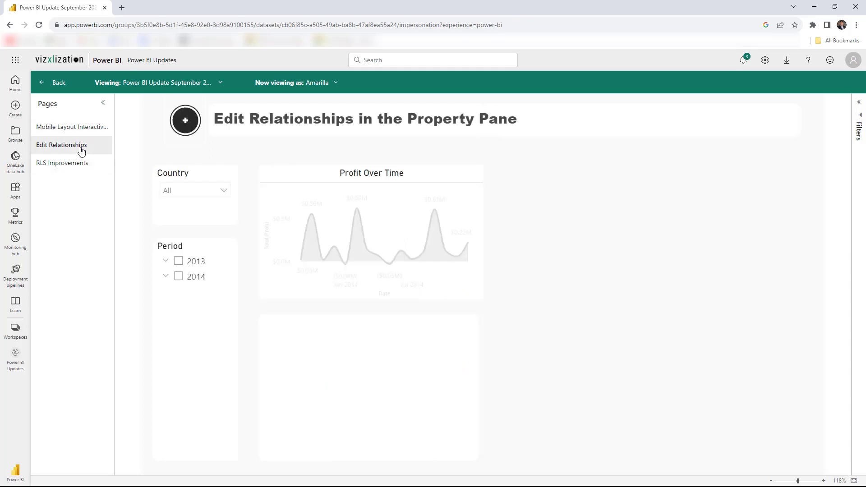
left_click(62, 163)
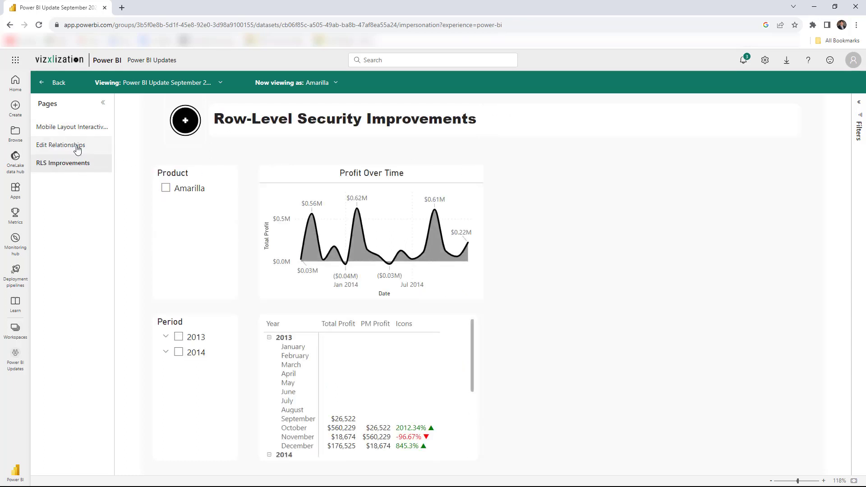
left_click(71, 126)
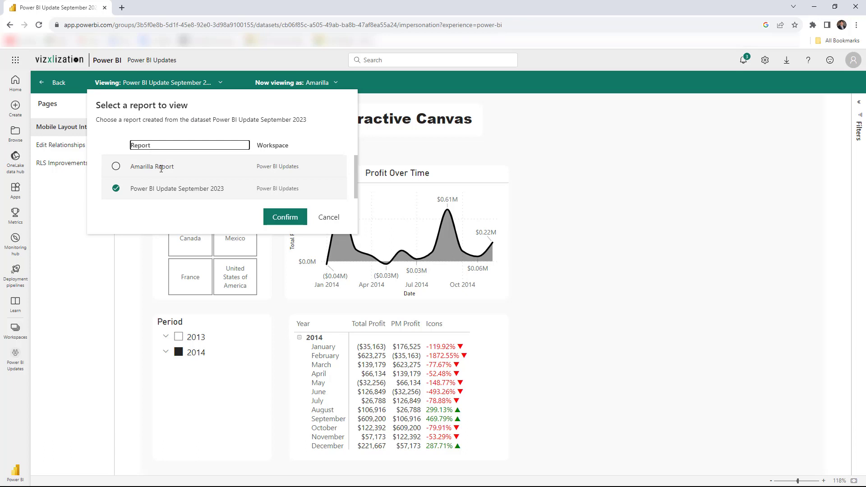
mouse_move(116, 167)
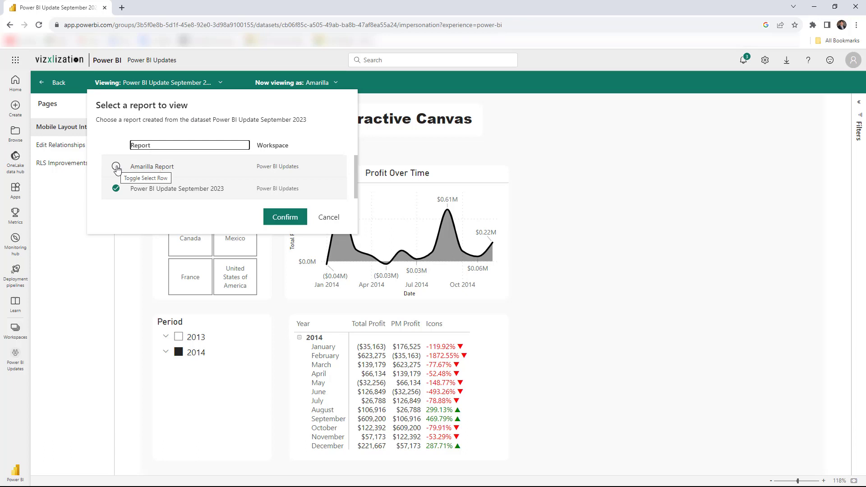
- Select Amarilla Report in the report chooser and confirm
left_click(116, 166)
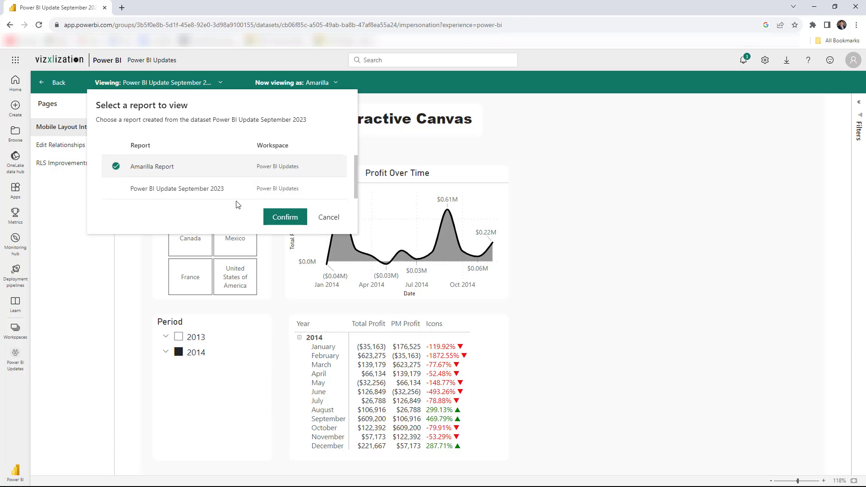
left_click(285, 216)
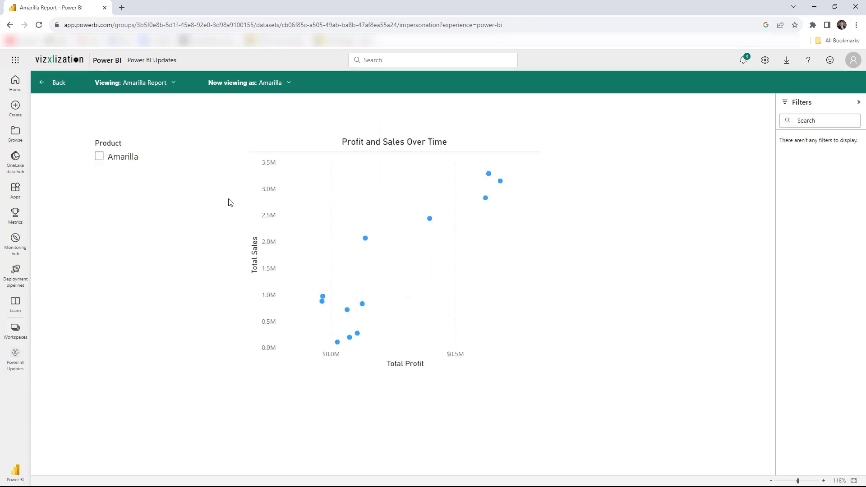
mouse_move(231, 93)
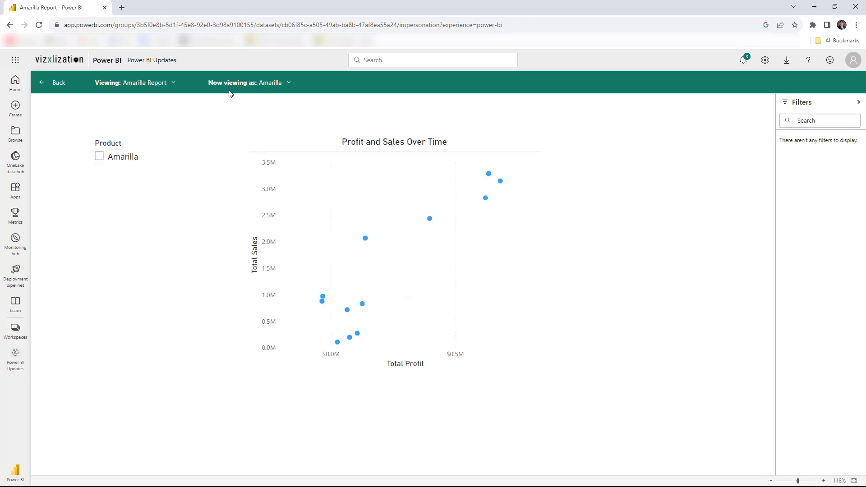
mouse_move(246, 89)
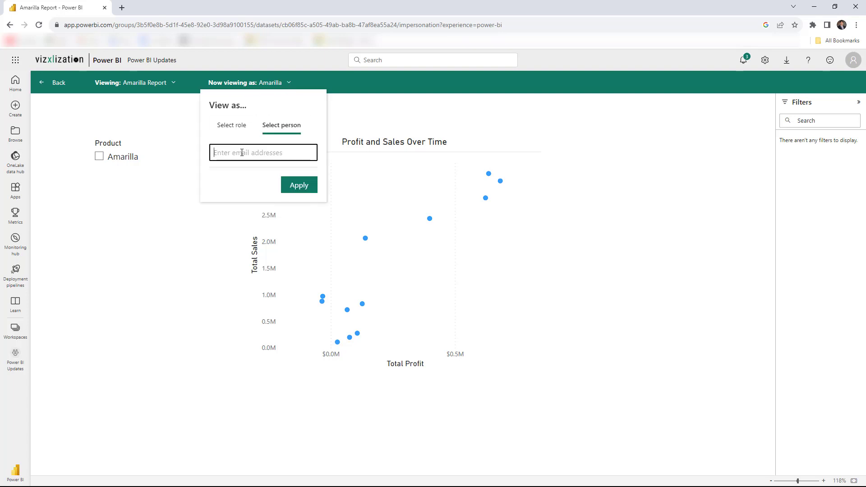
- Search for and pick user 'nestor' to view their permissions and Amarilla role
type("n")
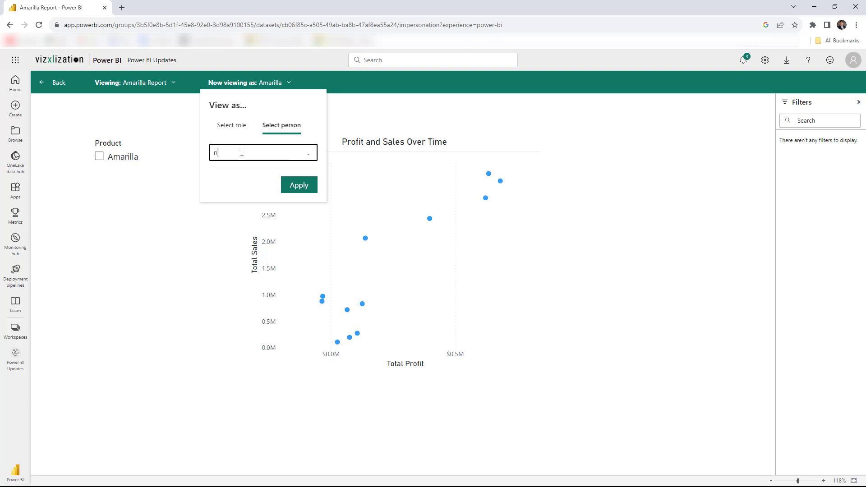
type("estor")
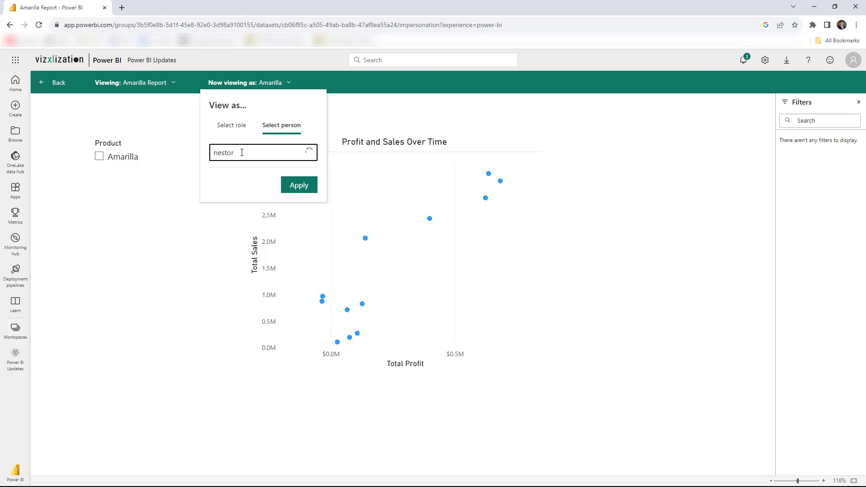
left_click(237, 151)
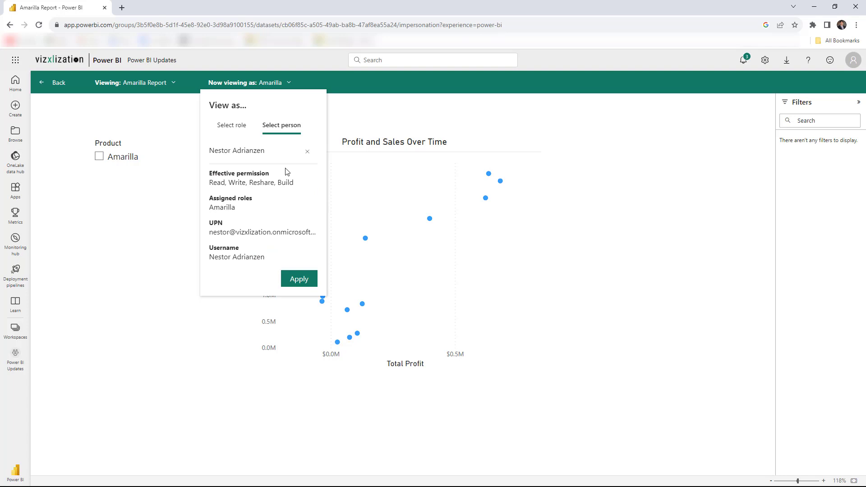
mouse_move(227, 191)
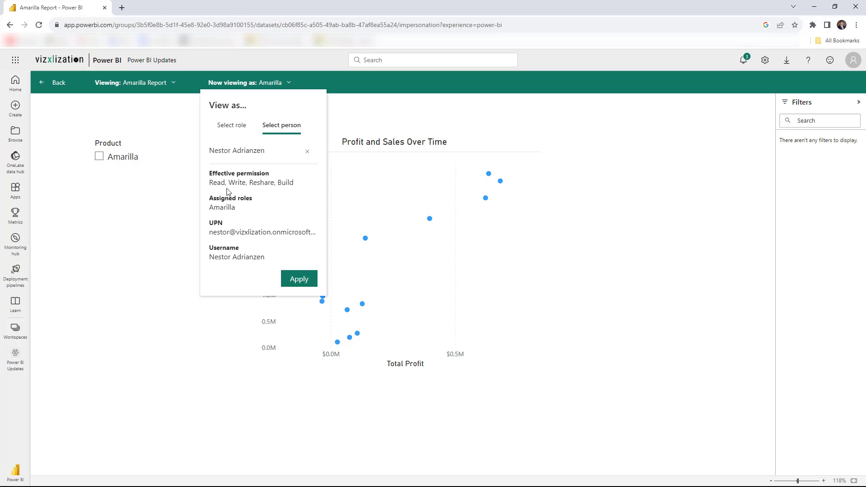
mouse_move(236, 210)
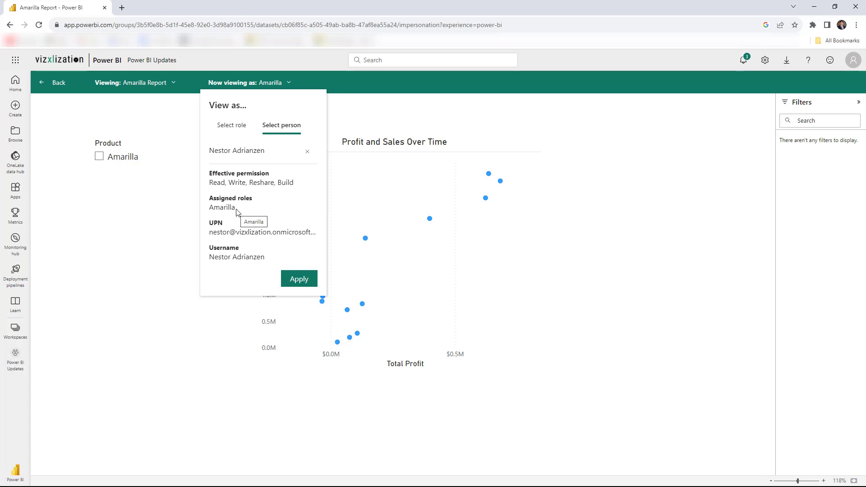